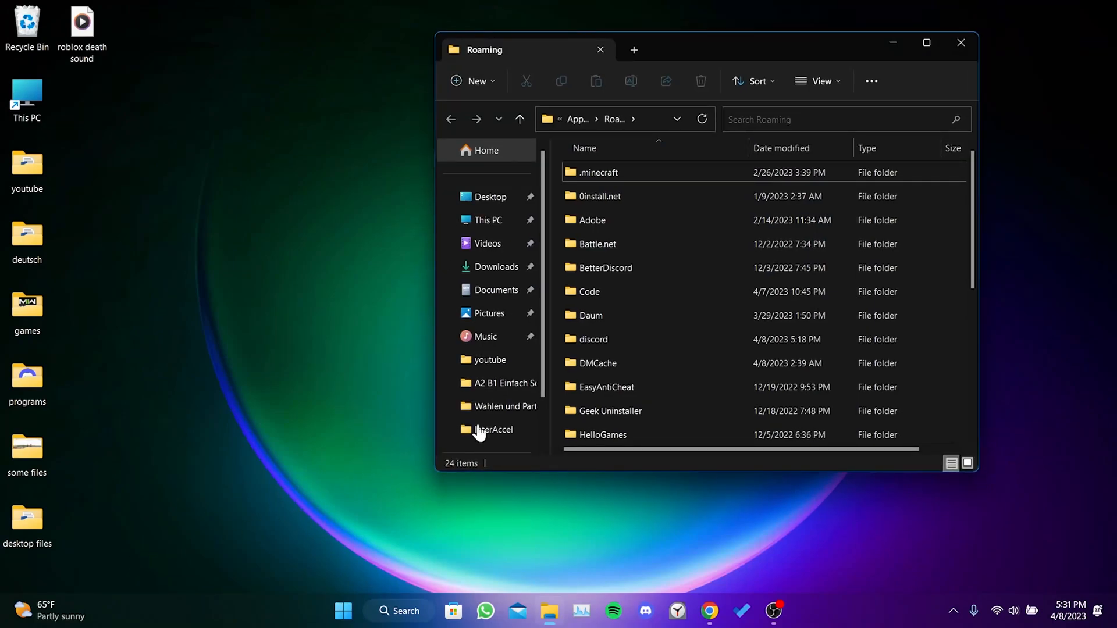
# Delete the discord folder from AppData\Roaming, retrying on the Folder In Use prompt, and close Explorer
pyautogui.rightClick(593, 339)
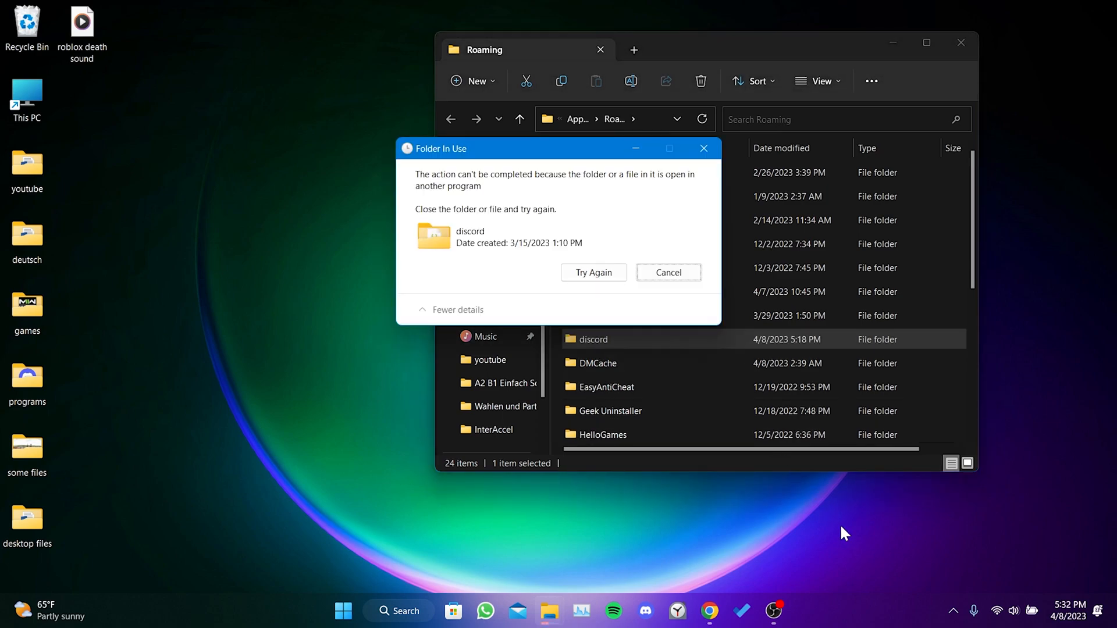
pyautogui.click(953, 609)
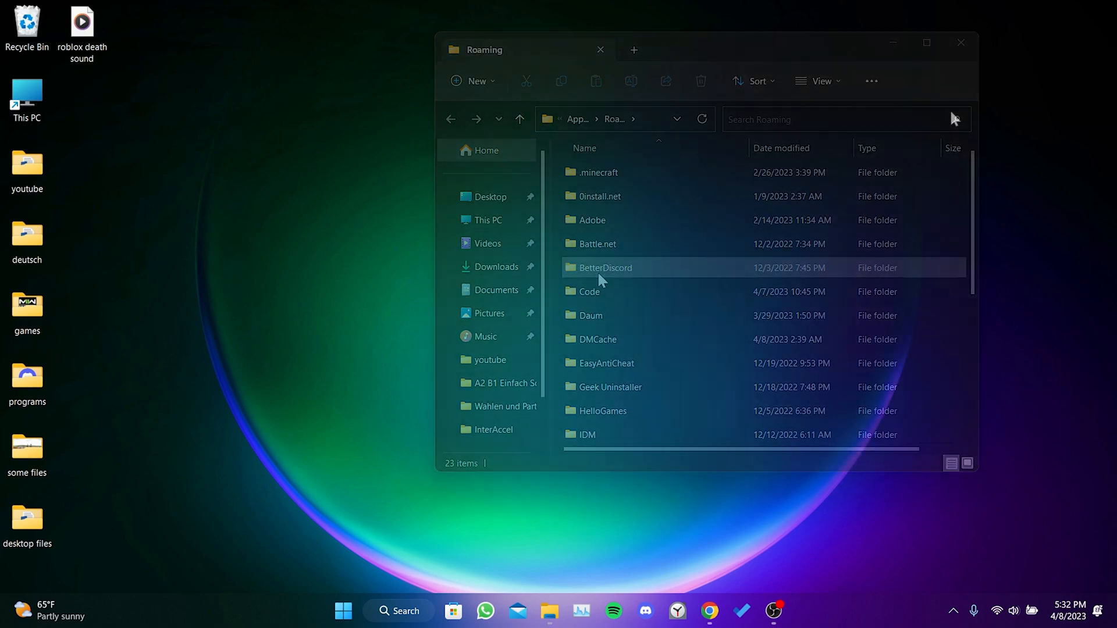
pyautogui.click(960, 42)
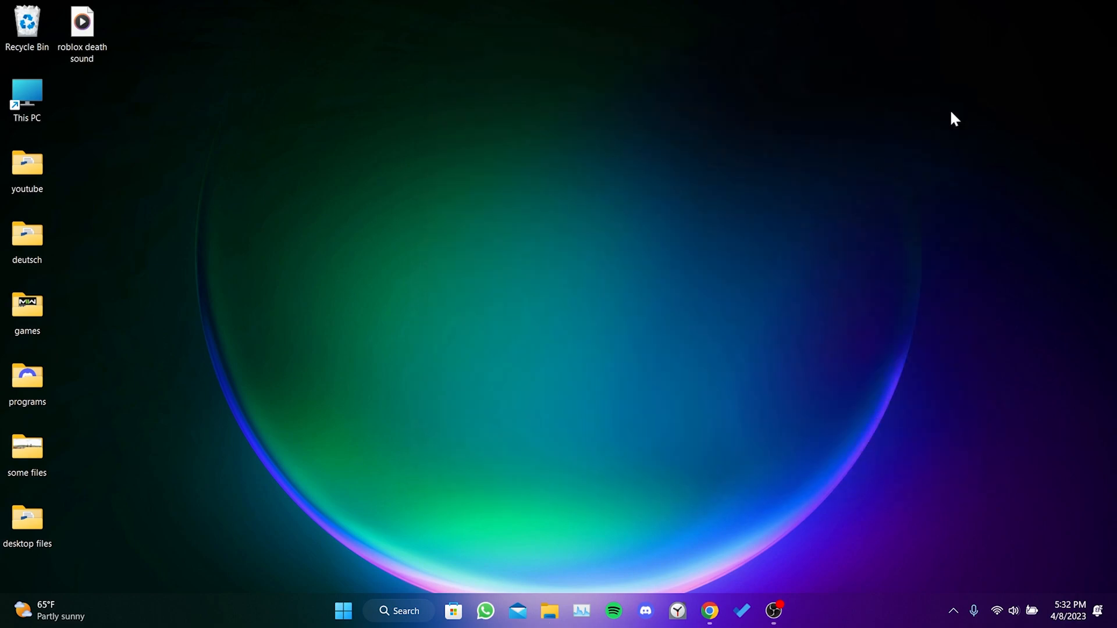
# Search Windows for 'control panel' and go to its installed programs list
pyautogui.click(398, 627)
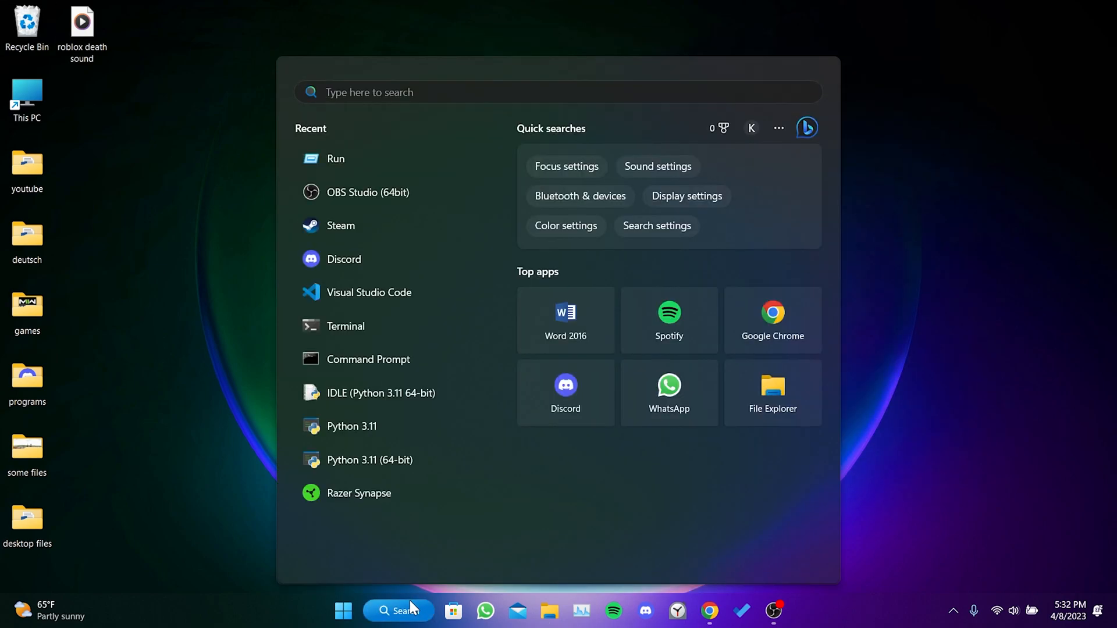
pyautogui.write('control panel')
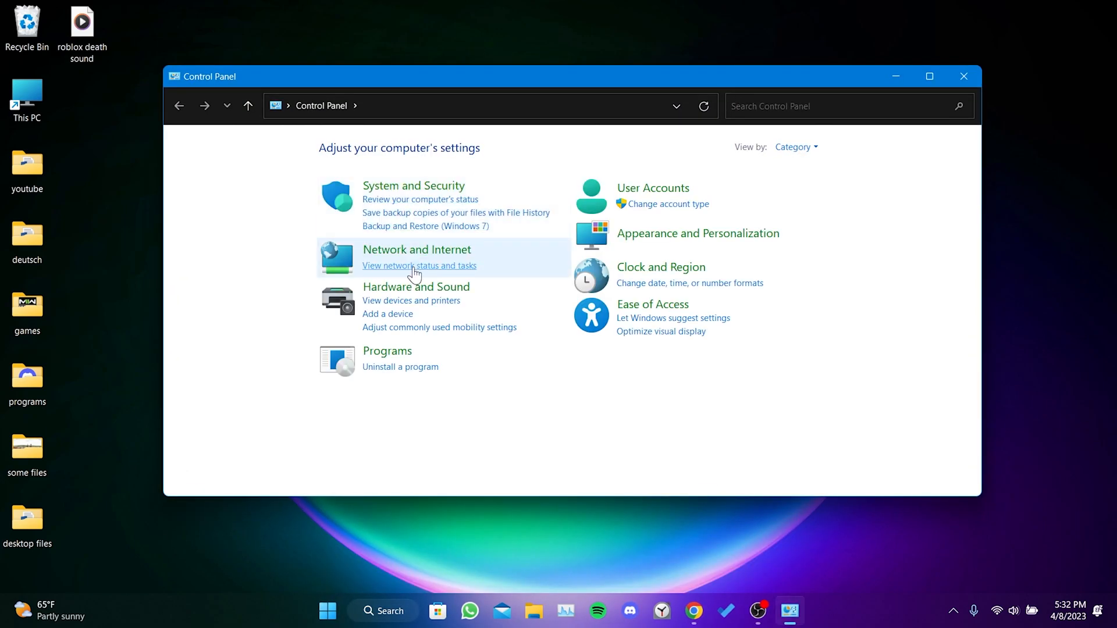
pyautogui.click(401, 366)
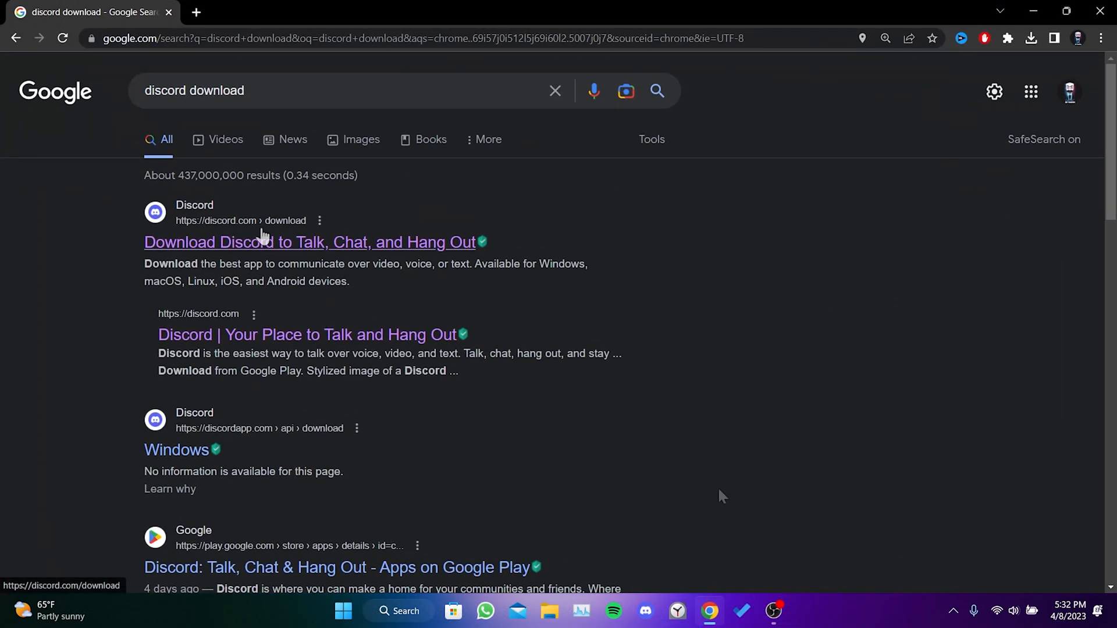
# Download the Discord Windows installer from discord.com and save DiscordSetup to the Desktop
pyautogui.click(307, 242)
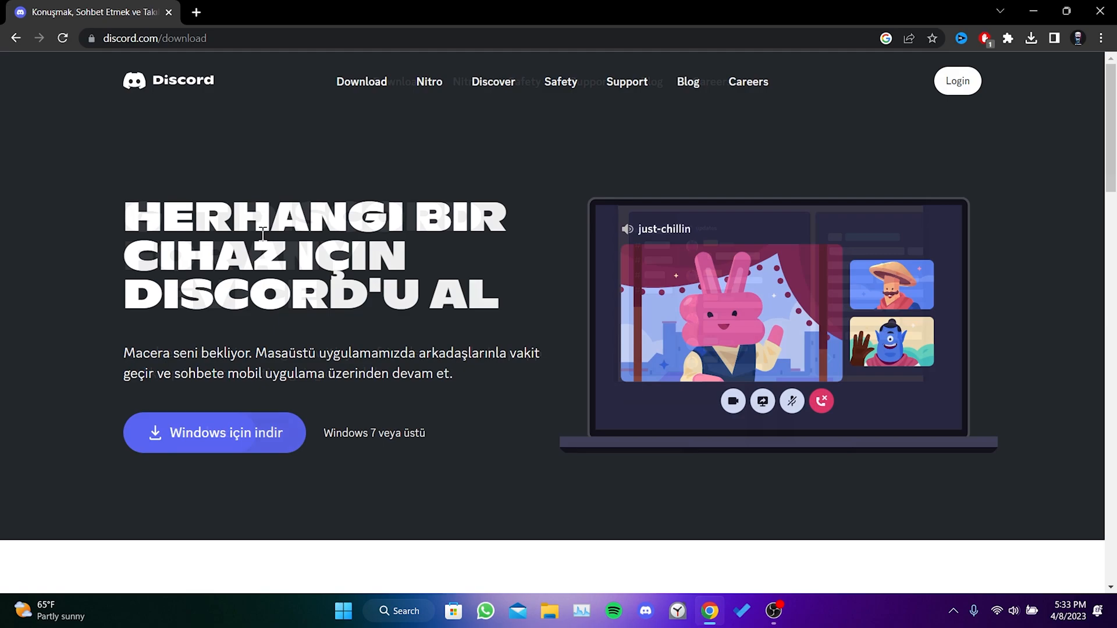
pyautogui.click(214, 432)
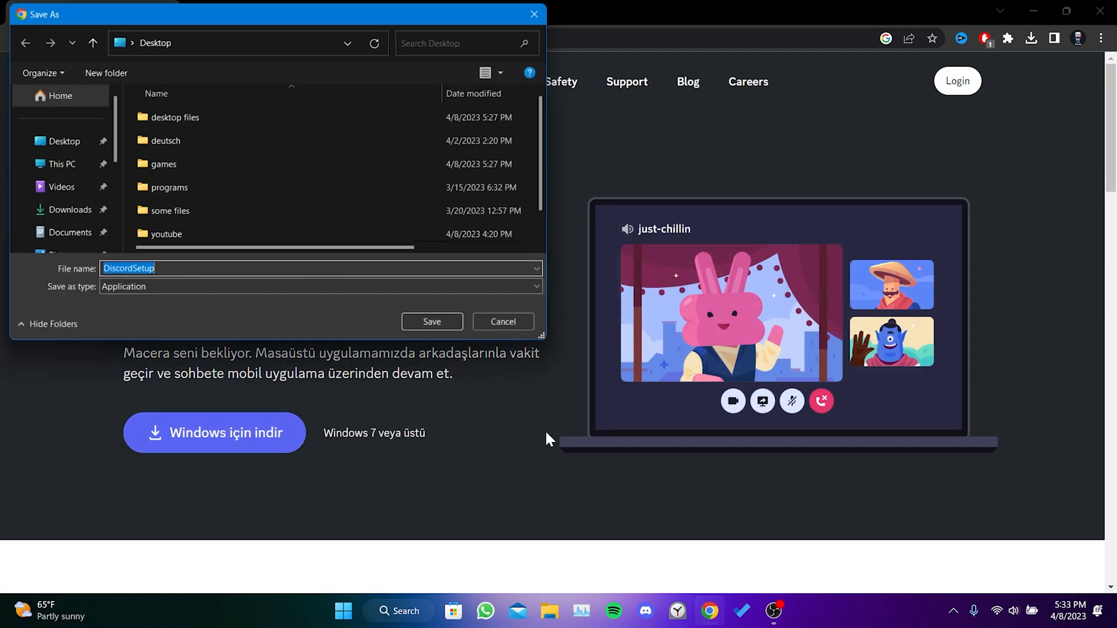
pyautogui.click(432, 321)
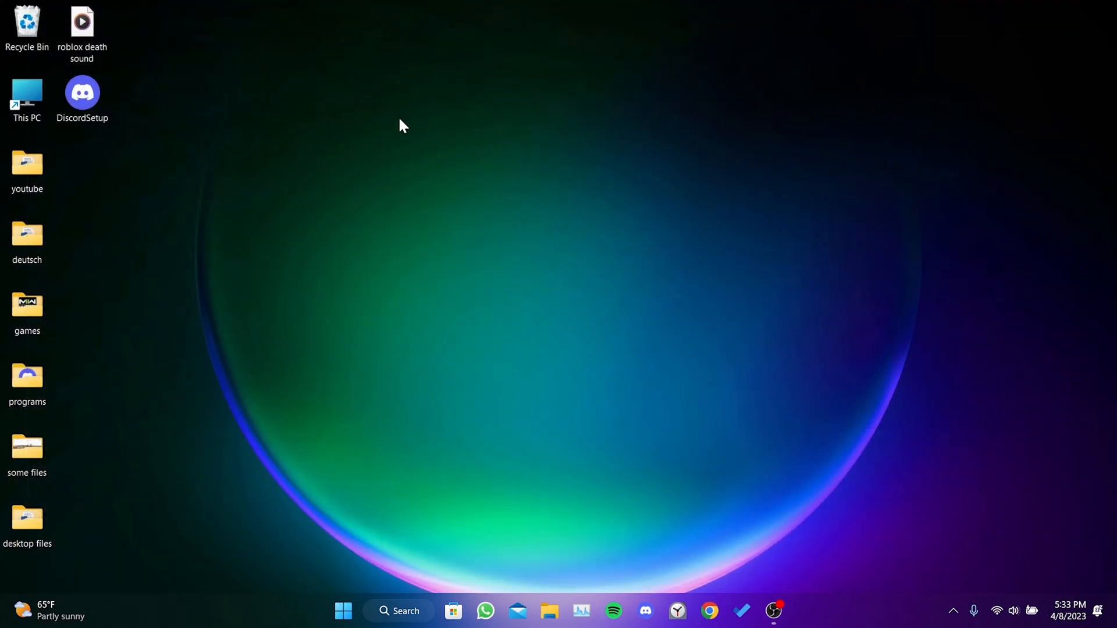
# Run DiscordSetup from the desktop to reinstall Discord and log in to the account
pyautogui.doubleClick(82, 92)
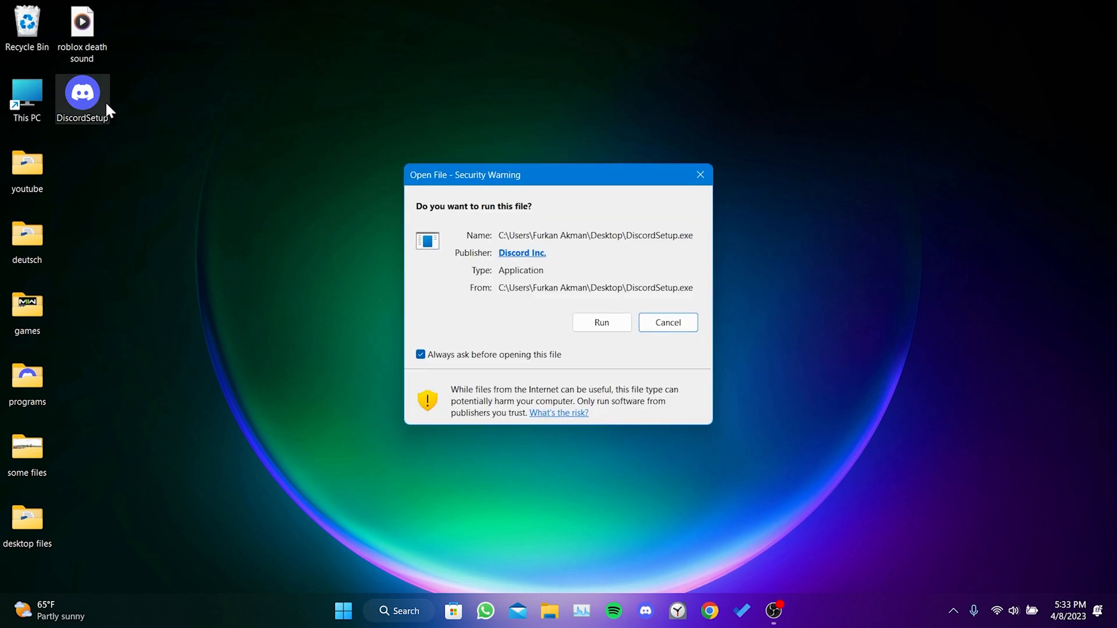
pyautogui.click(602, 322)
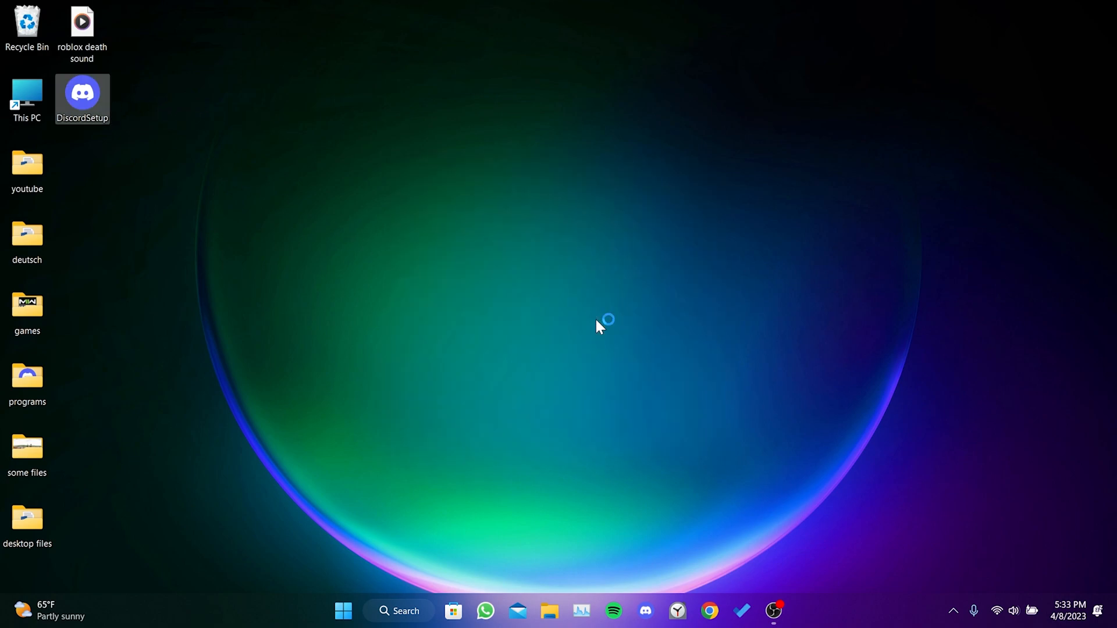
pyautogui.doubleClick(82, 94)
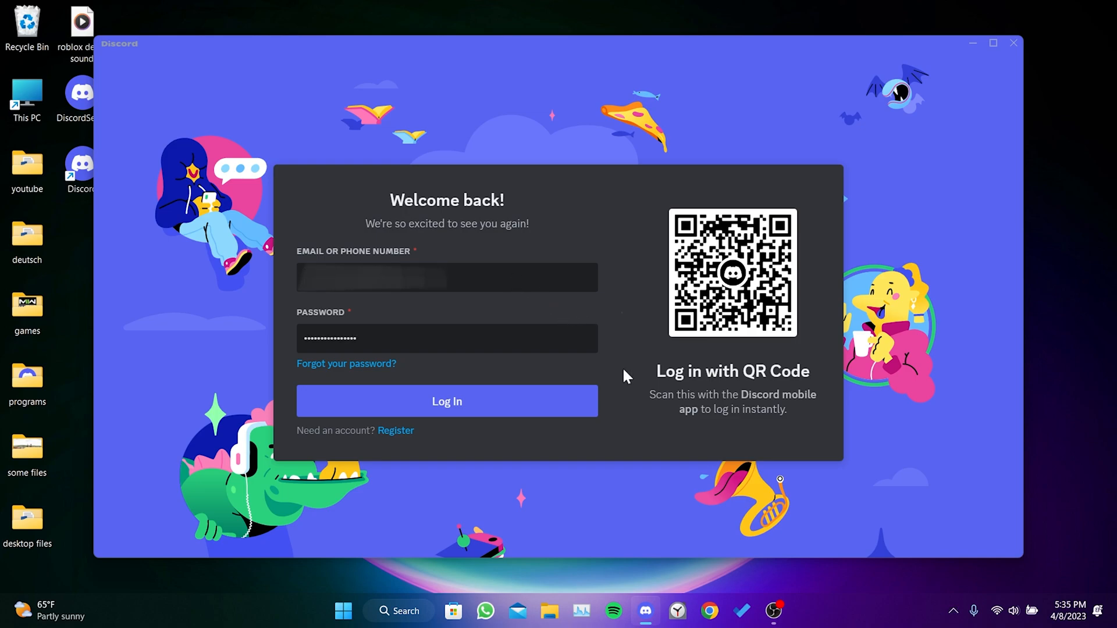
pyautogui.click(447, 400)
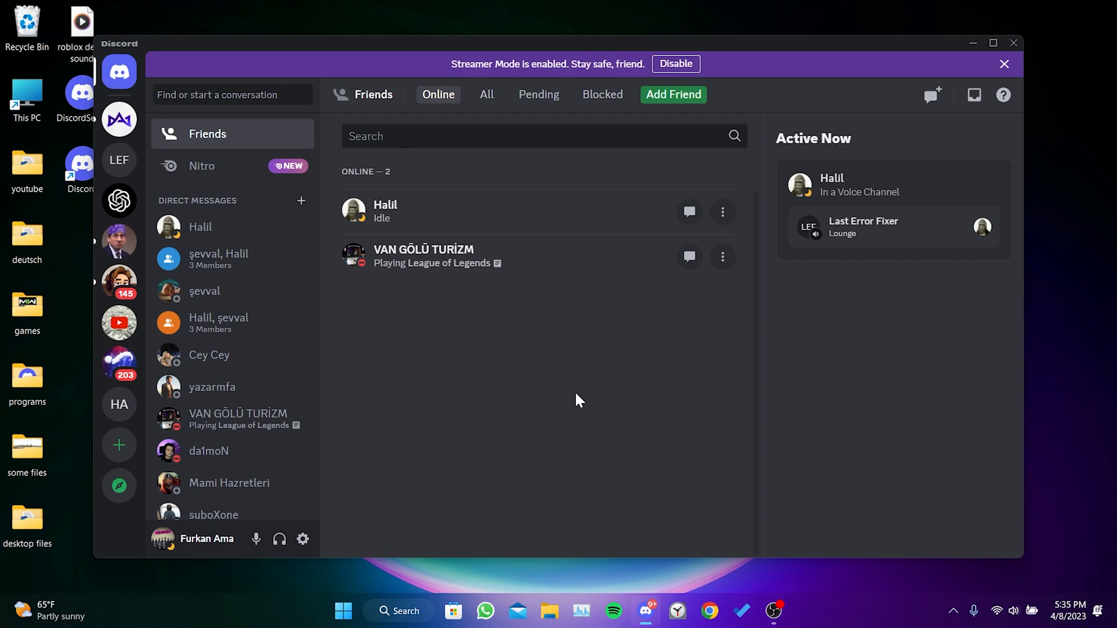
# Join Lounge in the Last Error Fixer server and bring up its soundboard, adjusting the volume
pyautogui.click(118, 160)
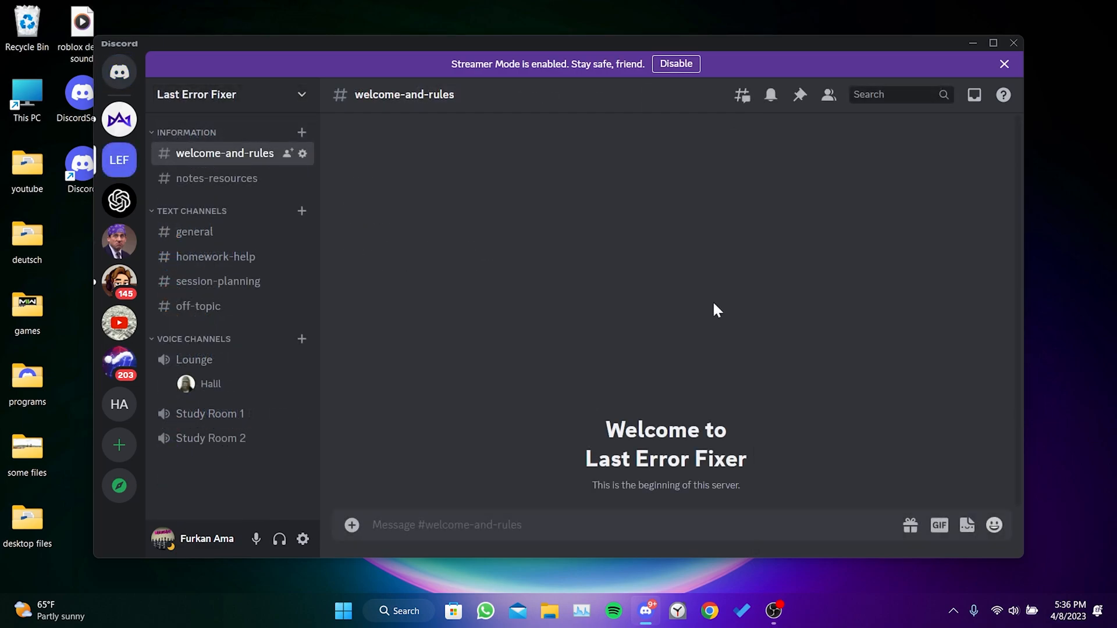
pyautogui.moveTo(461, 349)
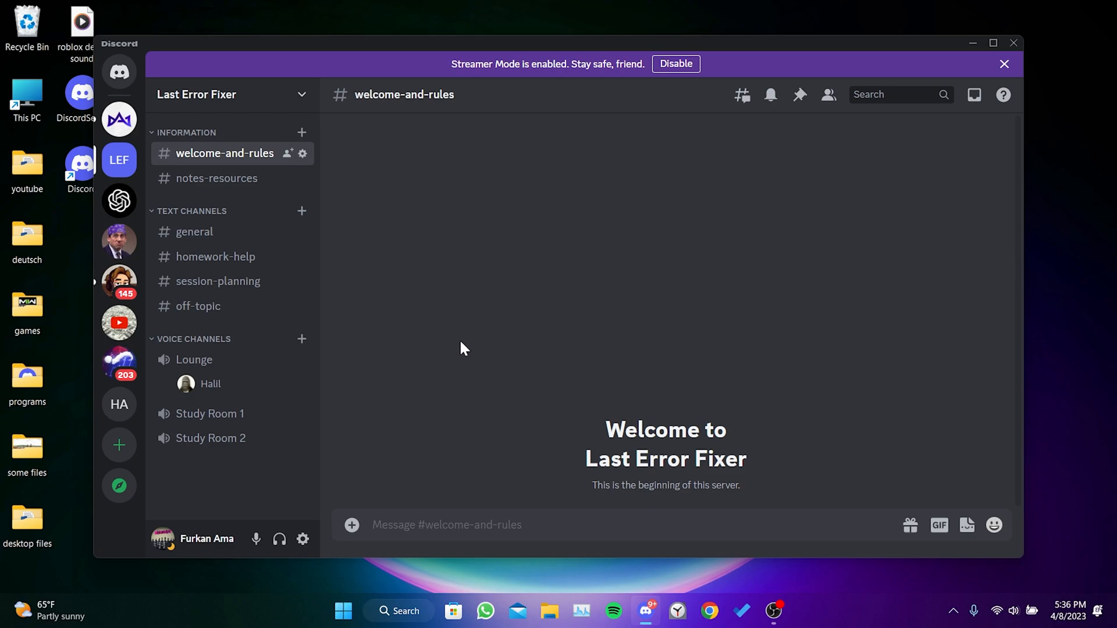
pyautogui.click(193, 360)
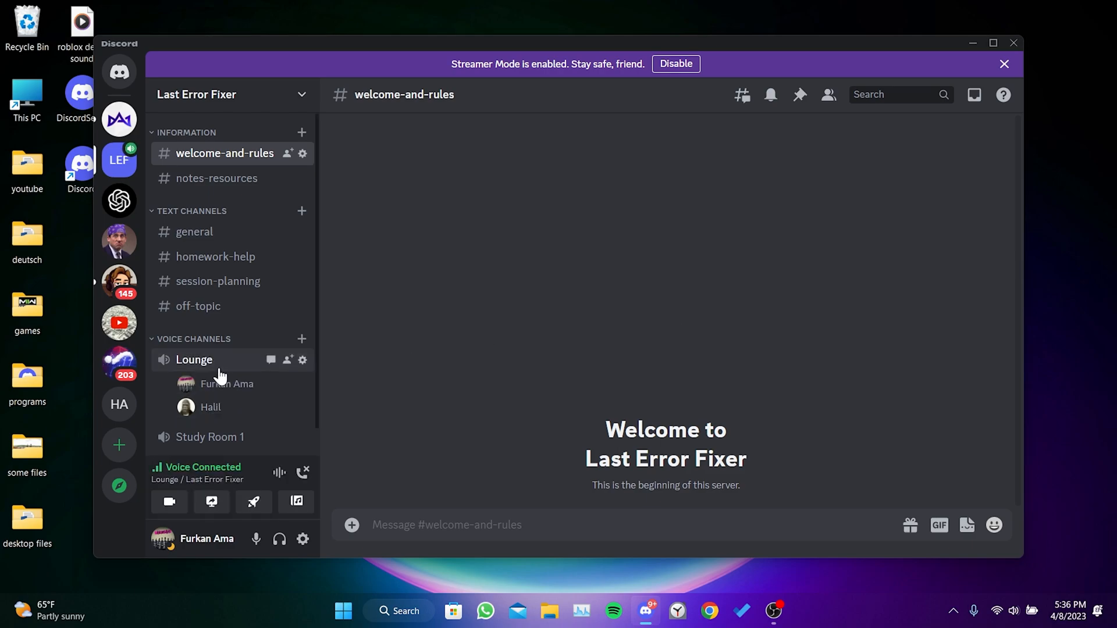
pyautogui.moveTo(296, 502)
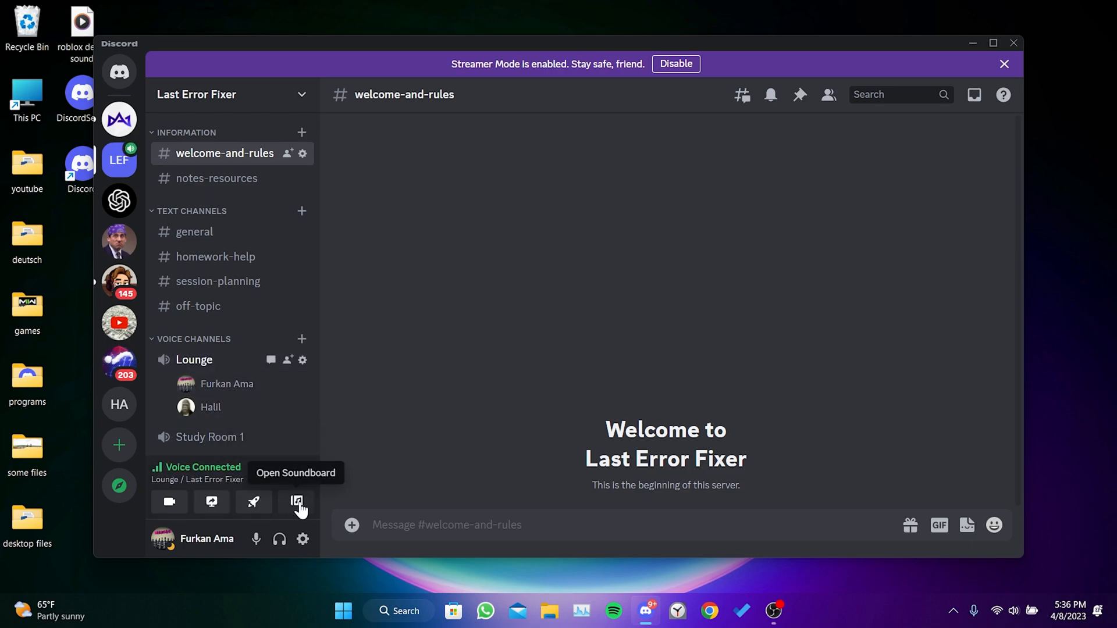
pyautogui.click(296, 501)
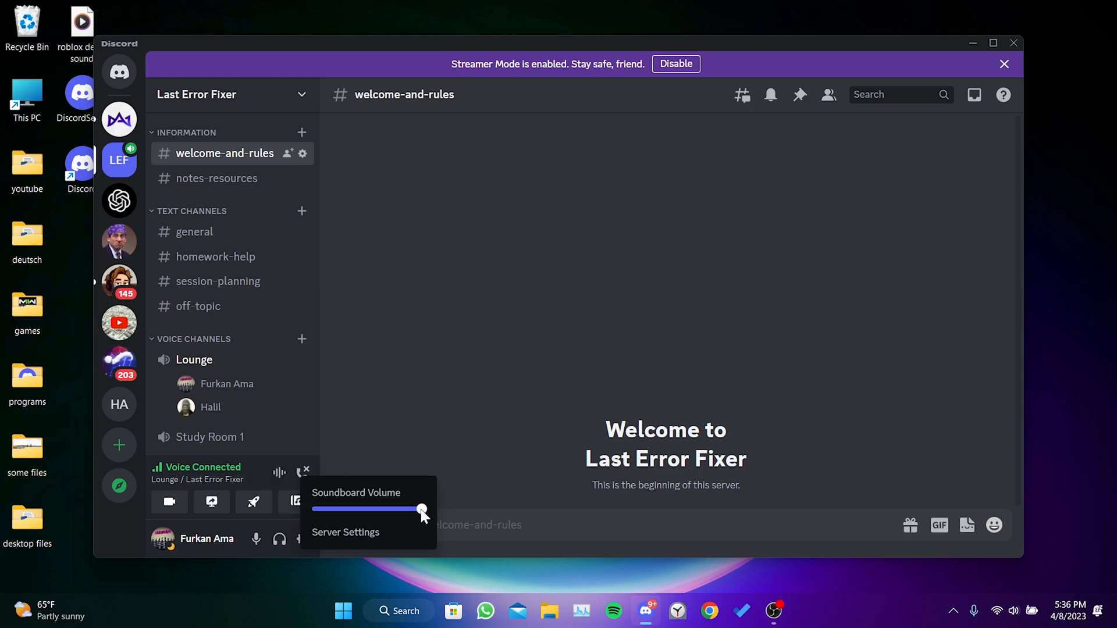
pyautogui.moveTo(423, 509); pyautogui.dragTo(368, 509)
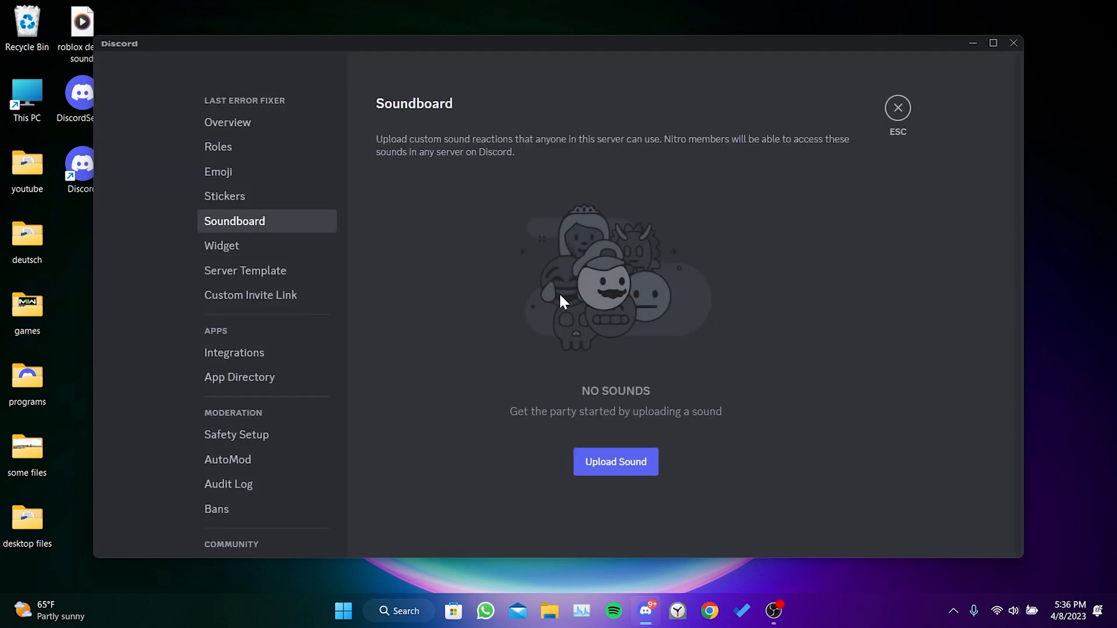
pyautogui.moveTo(451, 182)
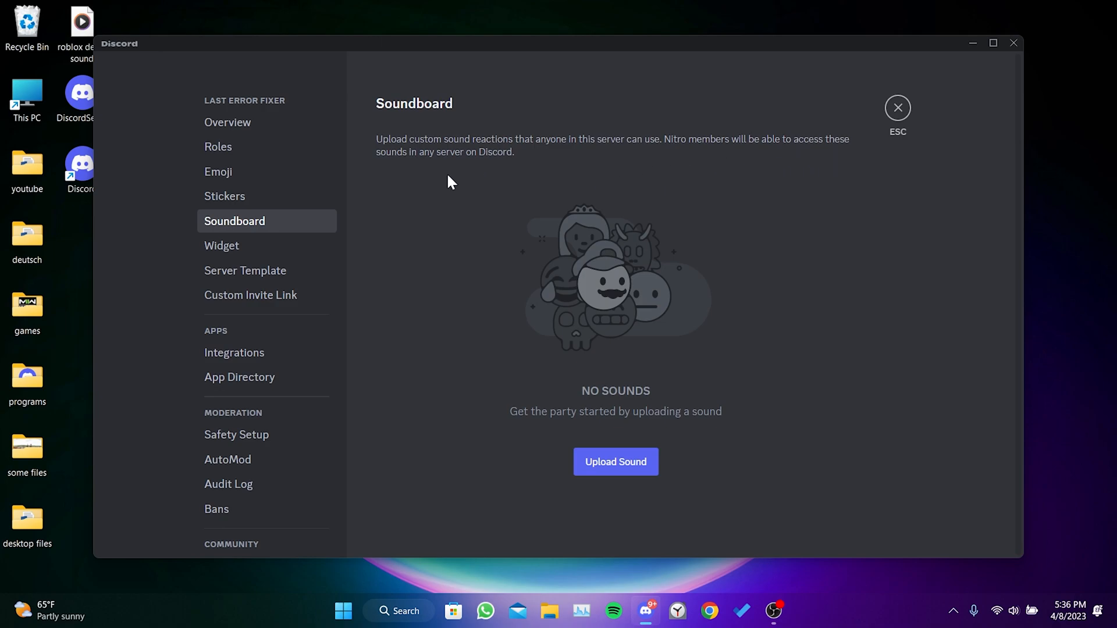
pyautogui.moveTo(502, 175)
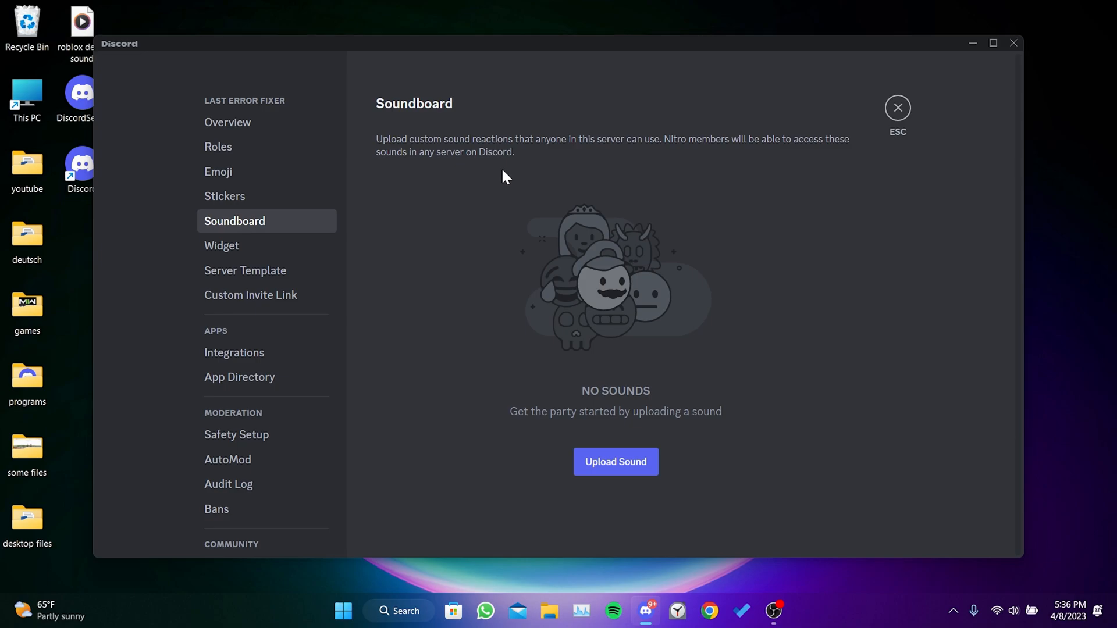
# Upload the 'roblox death sound' file as 'roblox' with a grinning emoji at about half volume
pyautogui.click(615, 462)
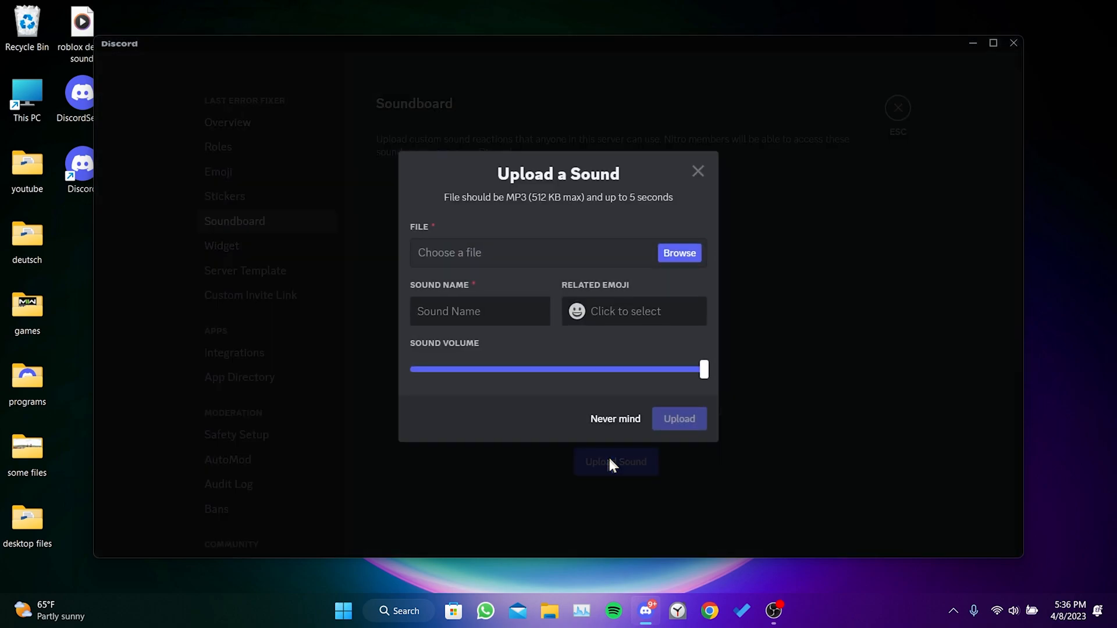
pyautogui.moveTo(679, 261)
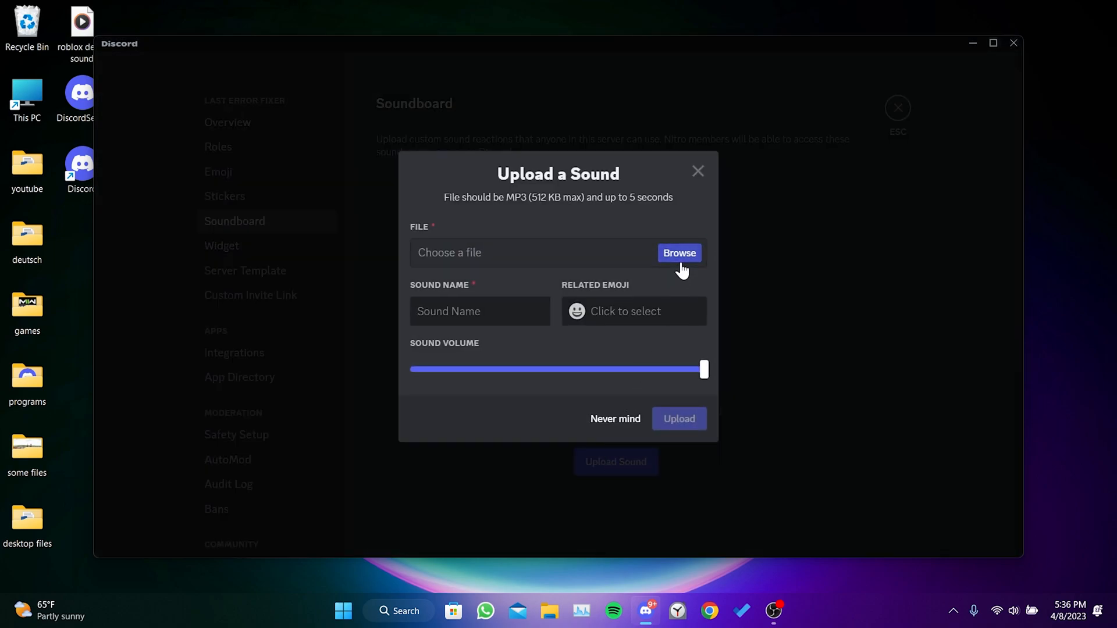
pyautogui.click(680, 253)
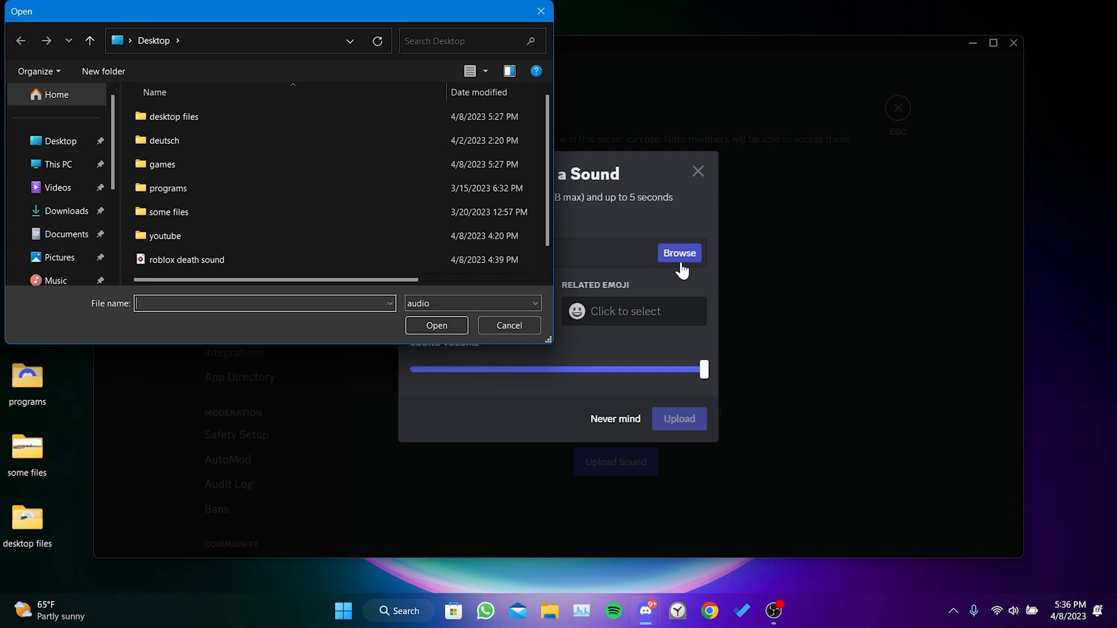
pyautogui.moveTo(674, 272)
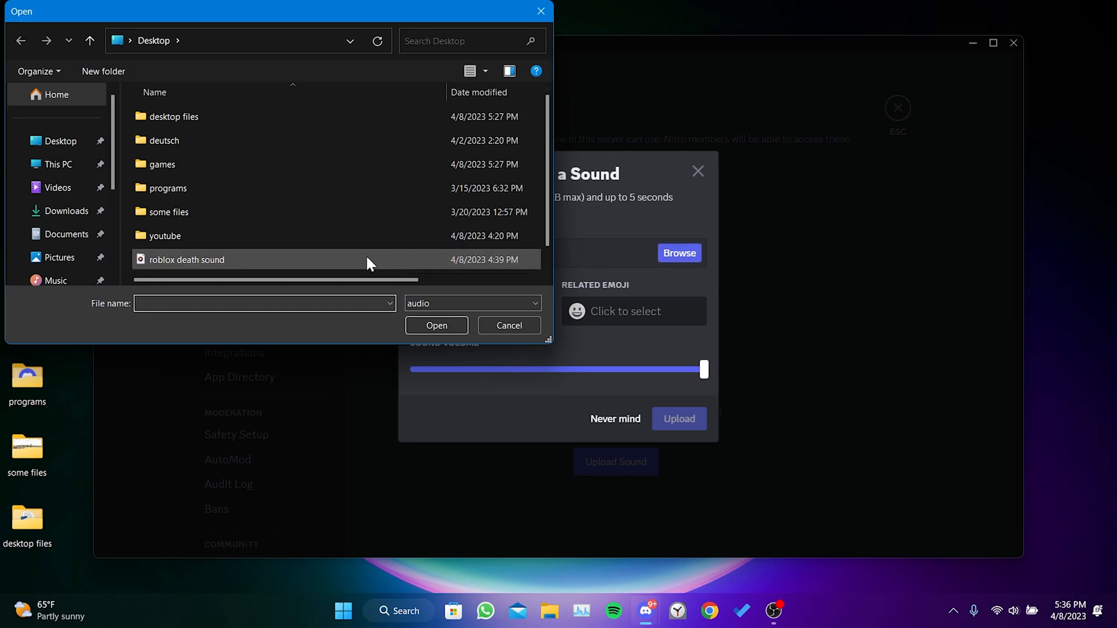
pyautogui.click(186, 260)
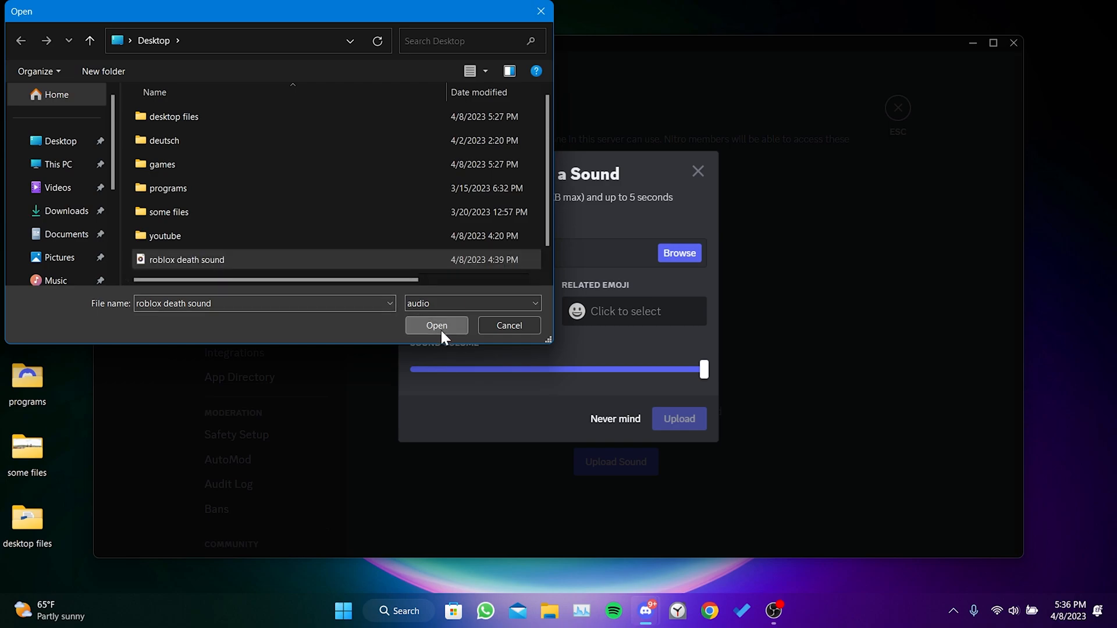
pyautogui.click(436, 325)
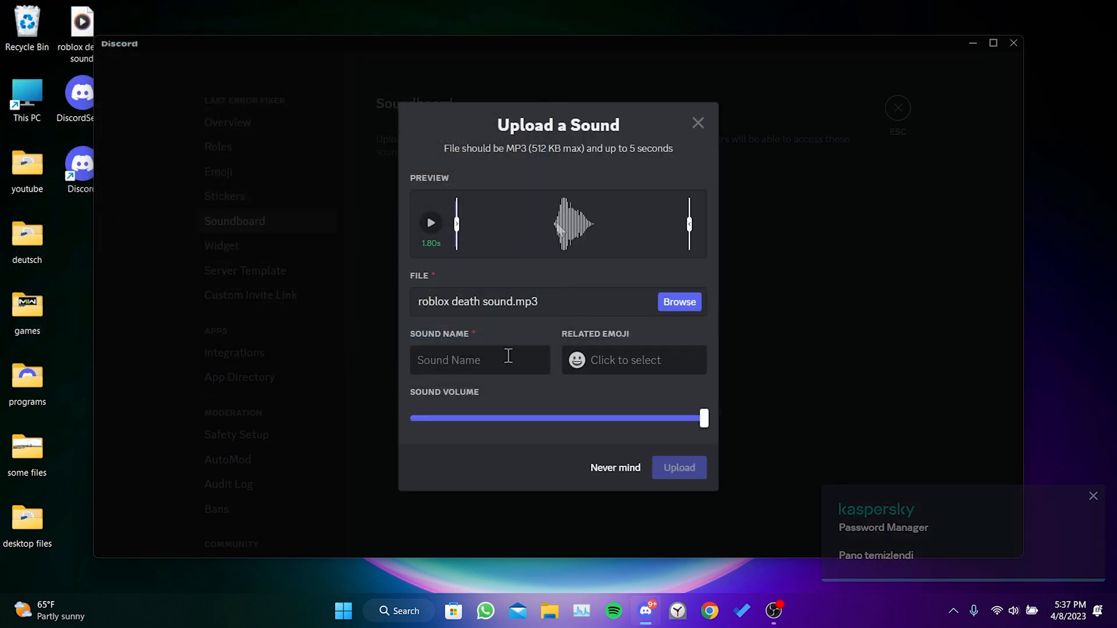
pyautogui.write('roblox')
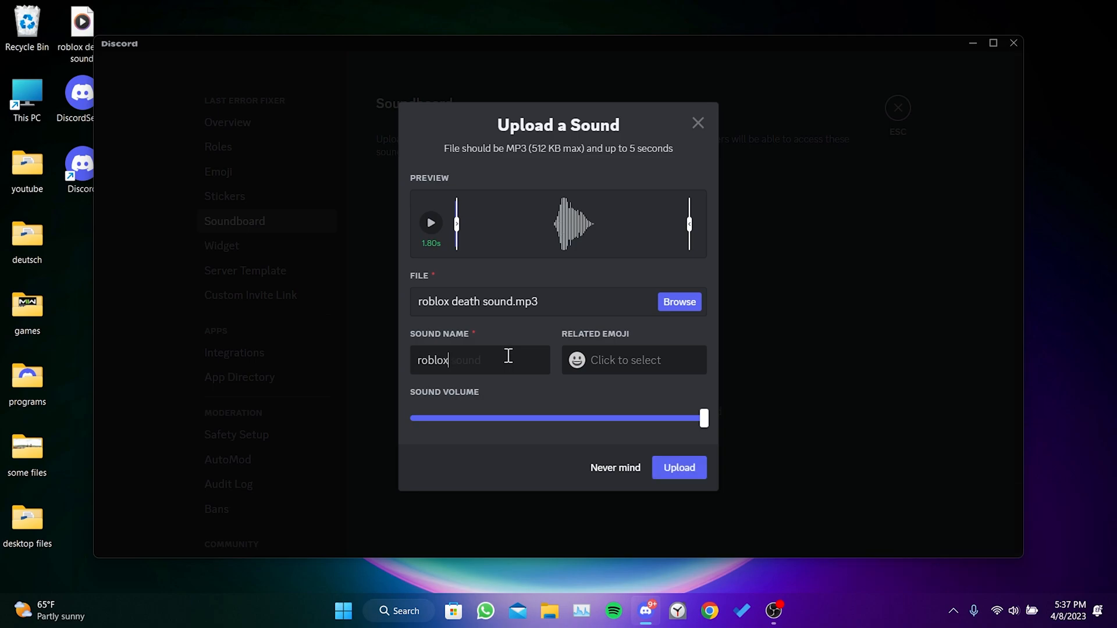
pyautogui.click(626, 360)
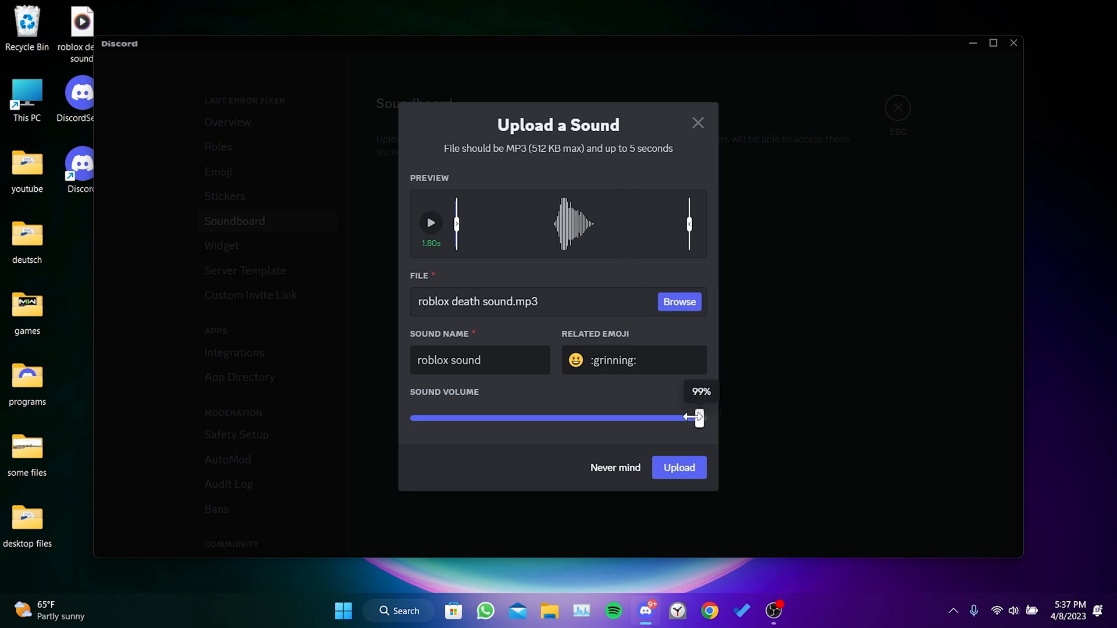
pyautogui.moveTo(694, 419); pyautogui.dragTo(562, 418)
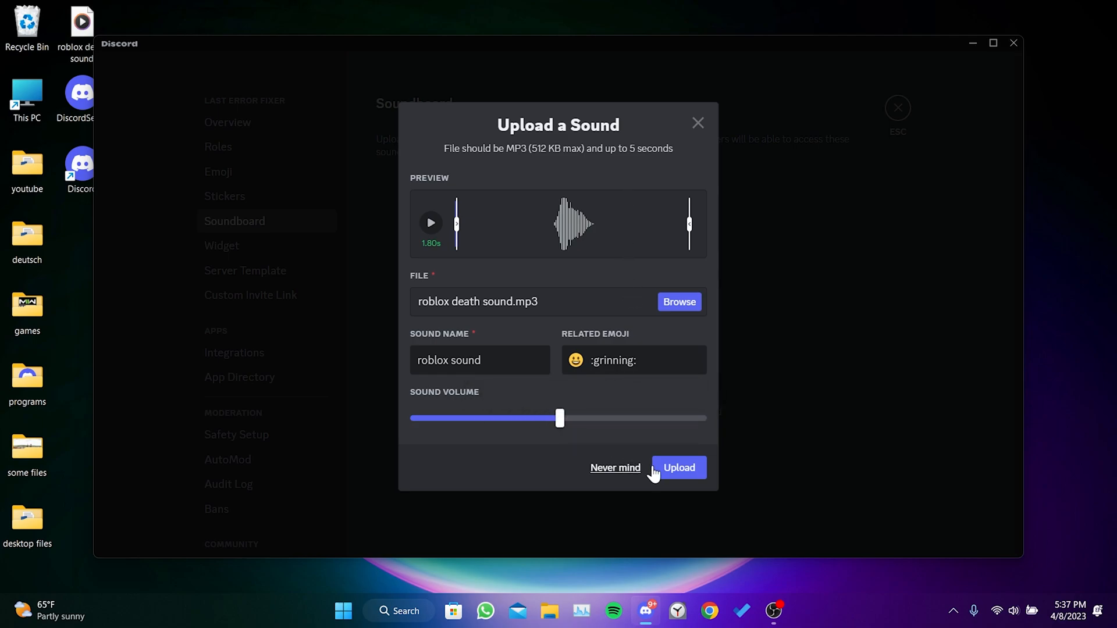
pyautogui.click(679, 467)
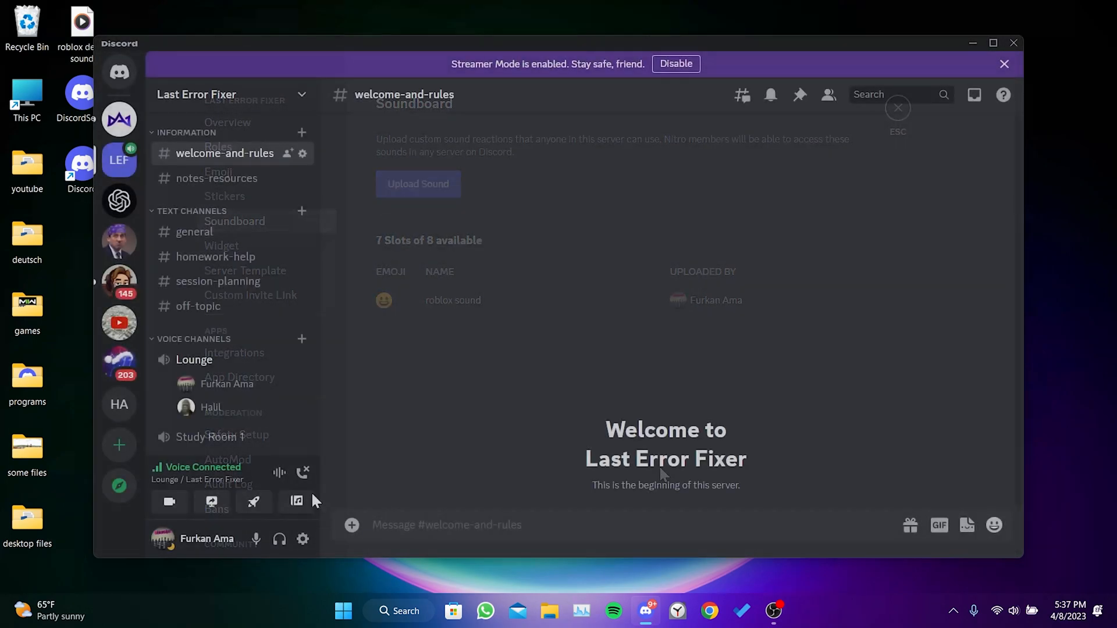
# Record K as the hold-to-open soundboard keybind and save it
pyautogui.click(296, 502)
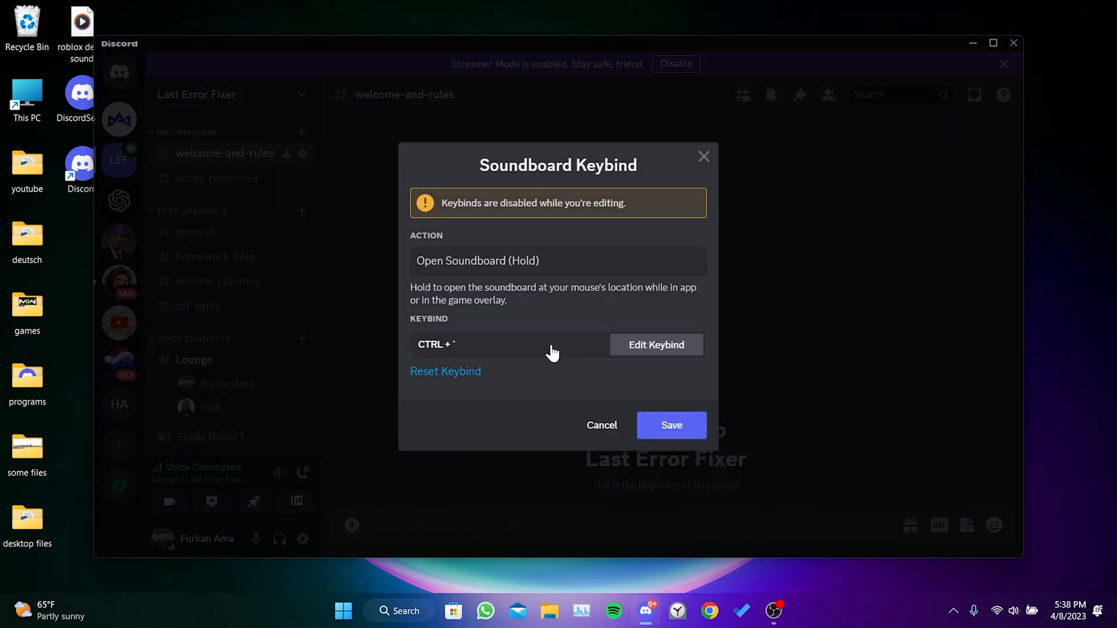
pyautogui.click(656, 345)
pyautogui.write('K')
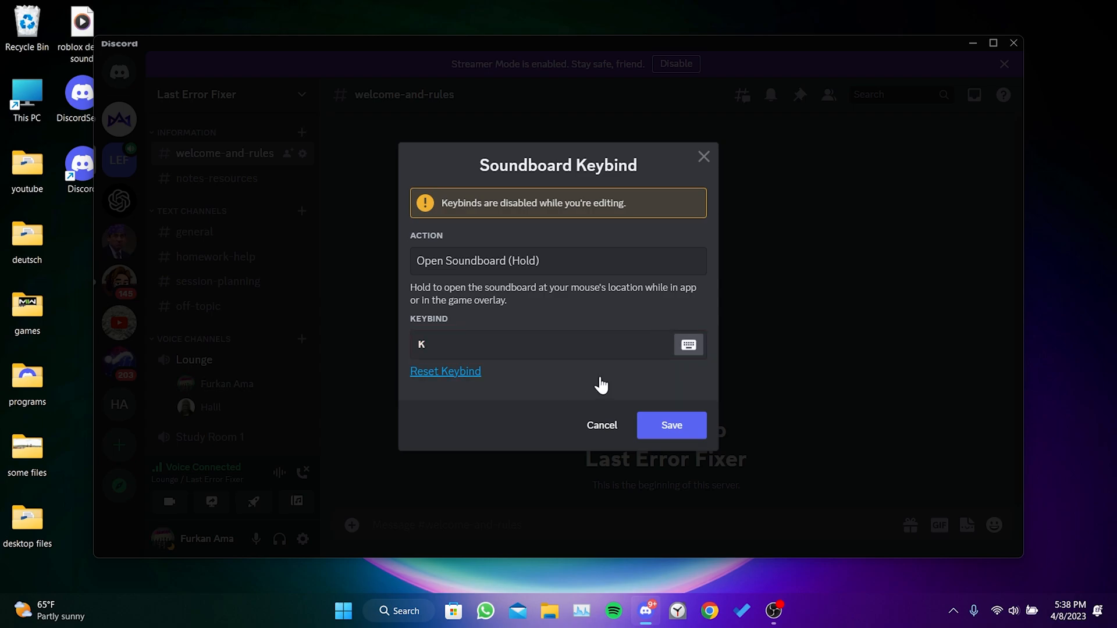
pyautogui.click(672, 425)
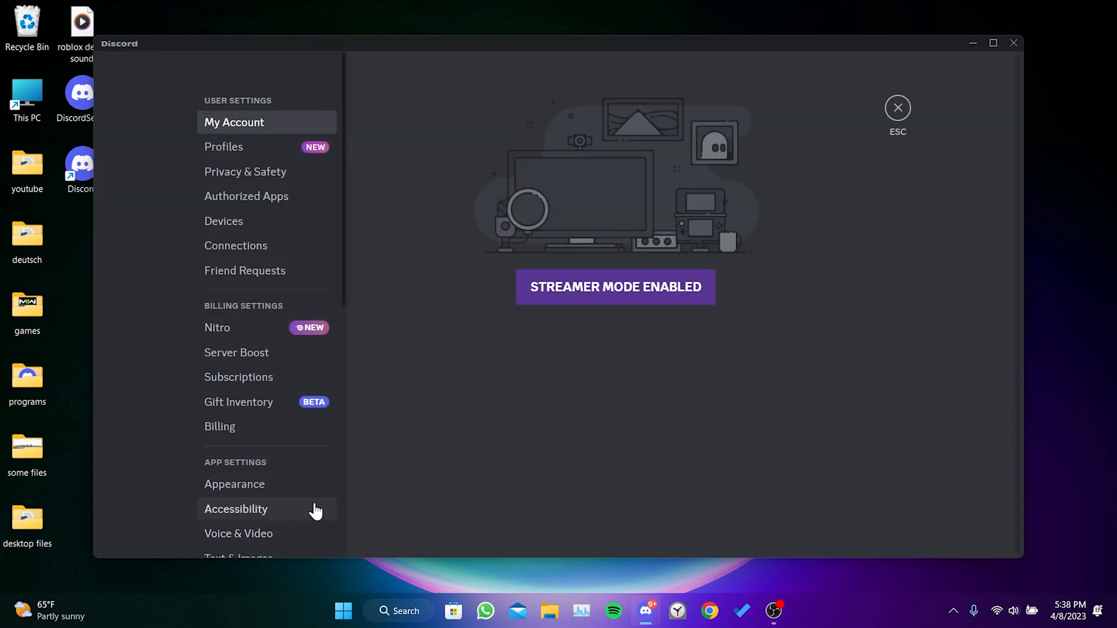
# Show the Registered Games section under Activity Settings in User Settings
pyautogui.scroll(-3)
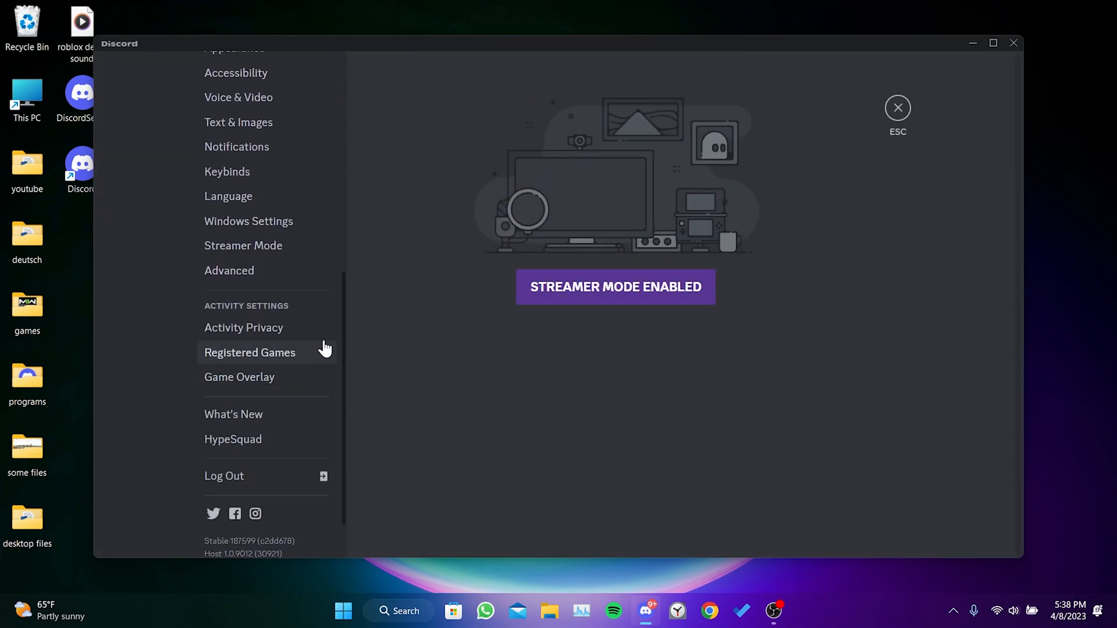
pyautogui.click(239, 377)
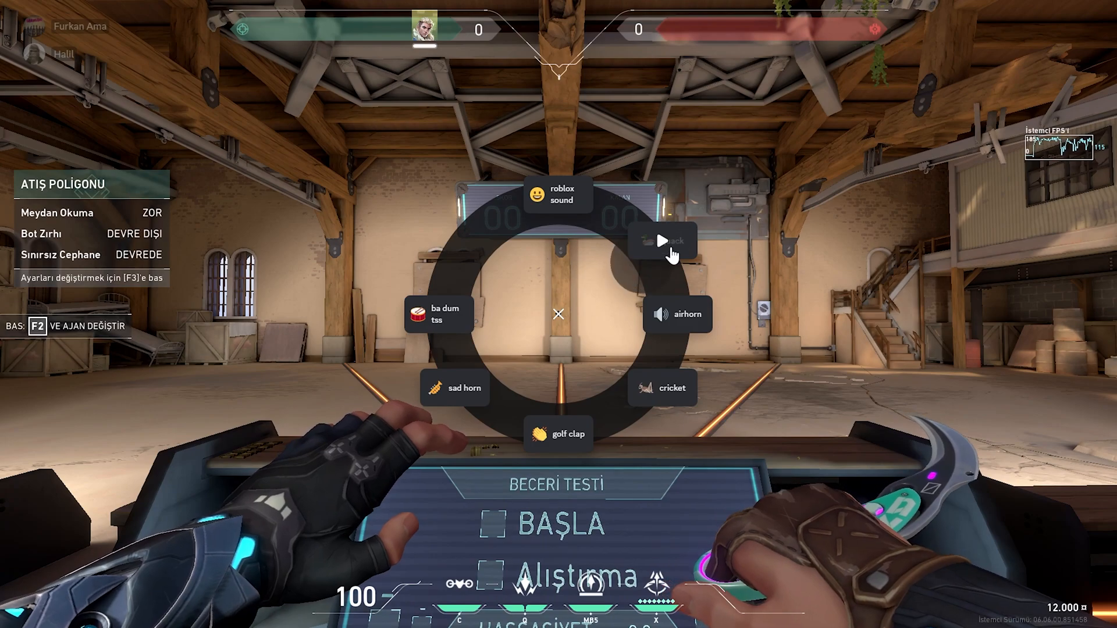
# Play a sound from the Discord soundboard overlay inside Valorant's practice range
pyautogui.click(663, 240)
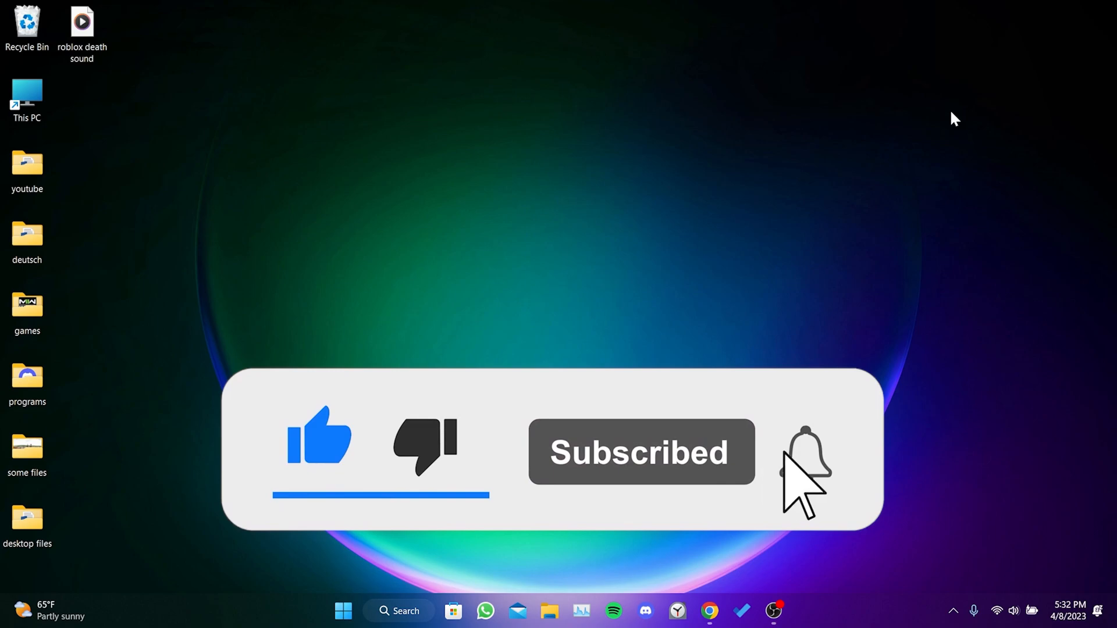
pyautogui.click(806, 457)
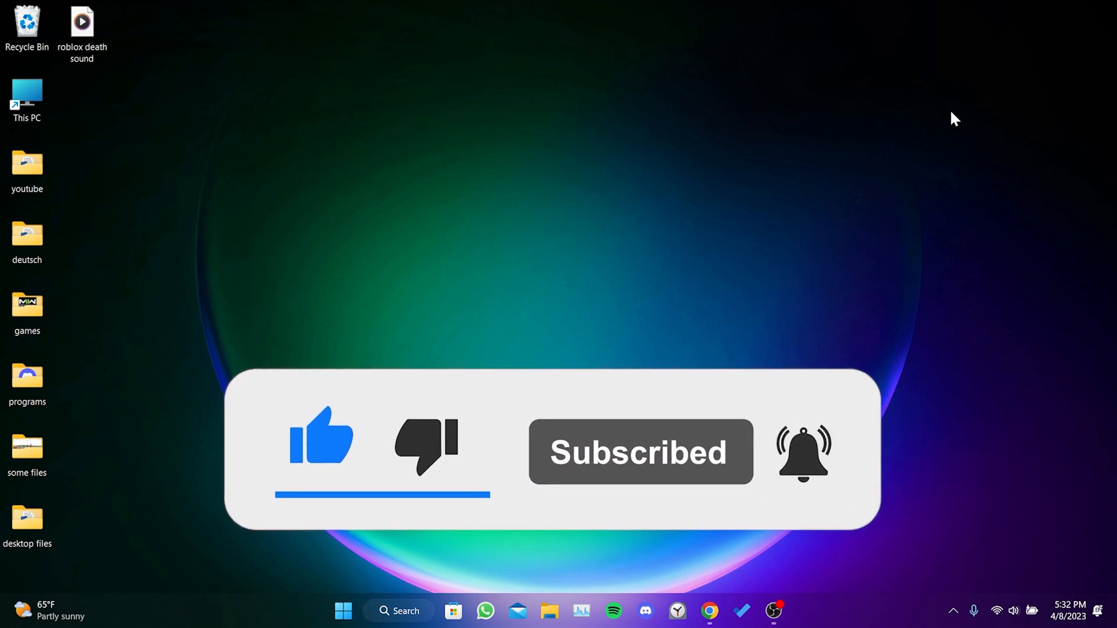